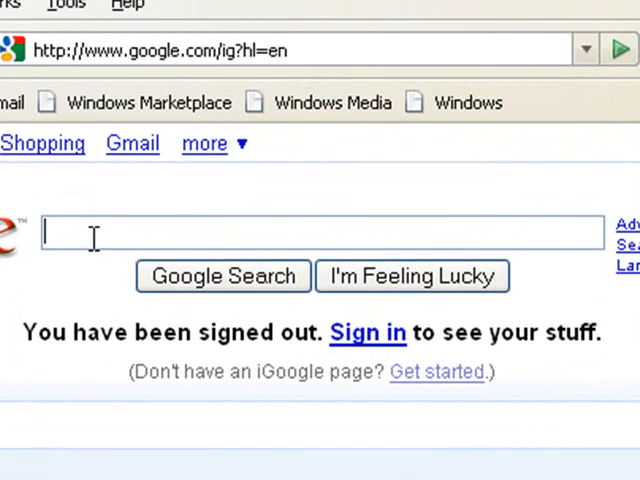
# - Go to code.google.com/p/flex3cookbook and show the project's Downloads list
pyautogui.write('code.google.com/p/flex3')
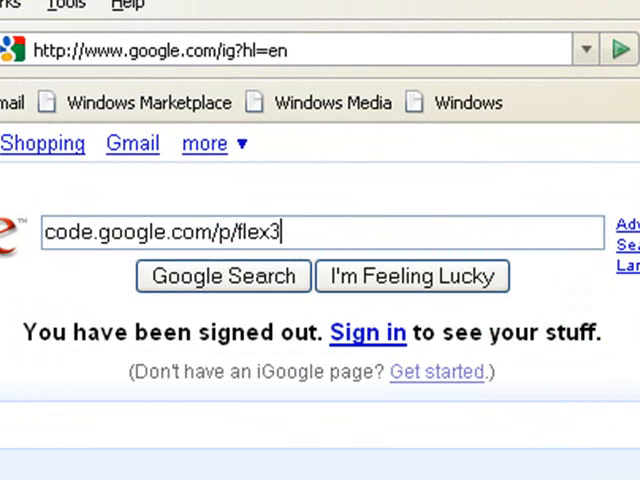
pyautogui.write('cookbook')
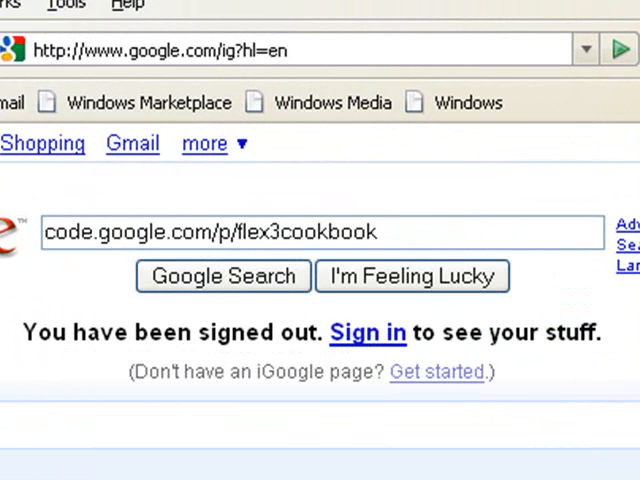
pyautogui.click(222, 276)
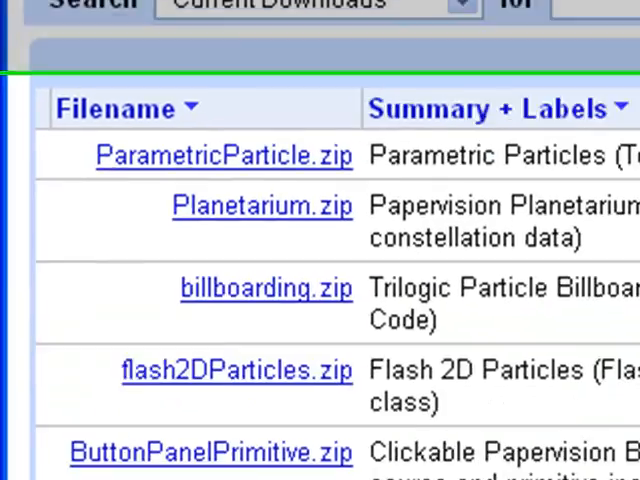
pyautogui.scroll(-3)
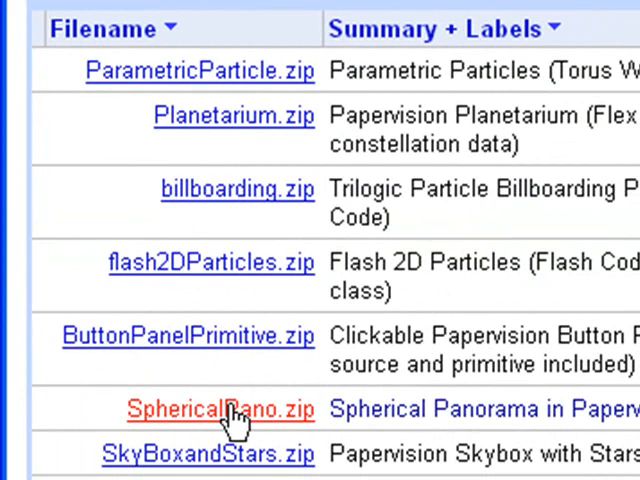
pyautogui.moveTo(240, 415)
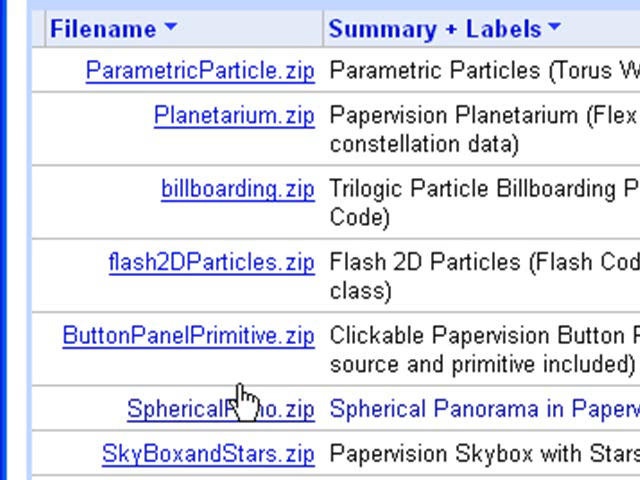
pyautogui.moveTo(230, 410)
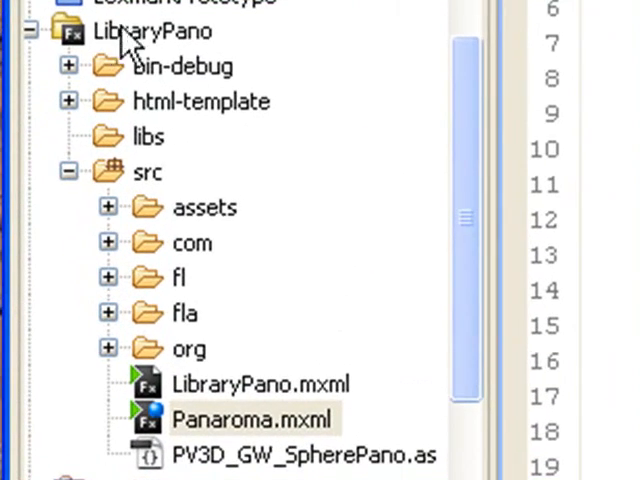
pyautogui.moveTo(213, 42)
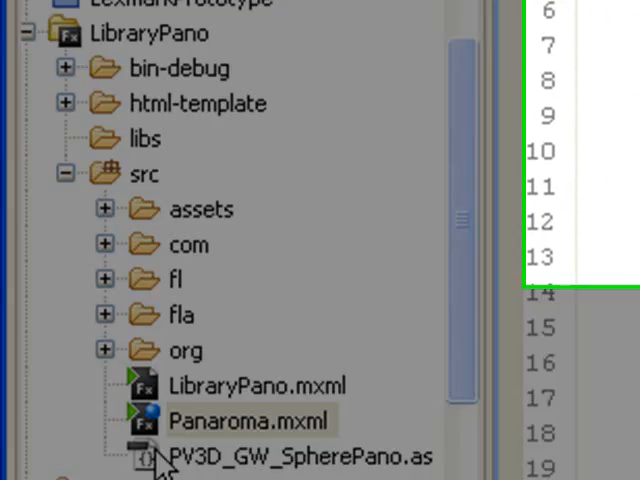
# - Open Panaroma.mxml from LibraryPano/src in the Source view
pyautogui.doubleClick(238, 419)
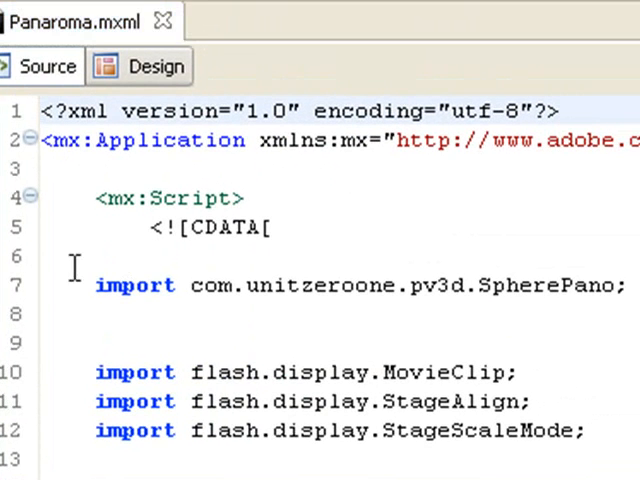
pyautogui.moveTo(262, 285)
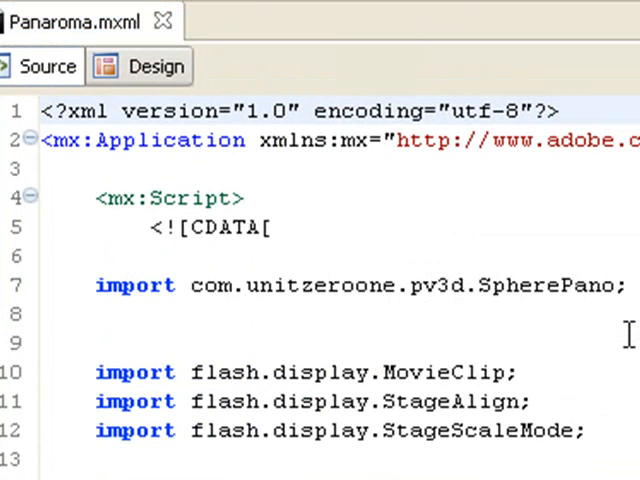
pyautogui.moveTo(262, 378)
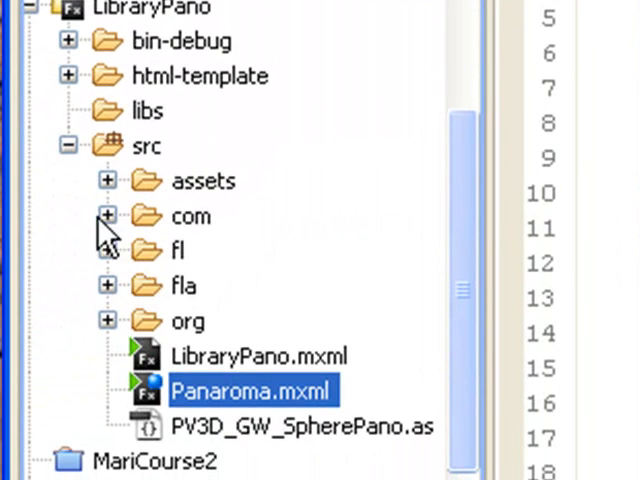
# - Expand com/unitzeroone/pv3d in the Flex Navigator and open SpherePano.as
pyautogui.click(107, 216)
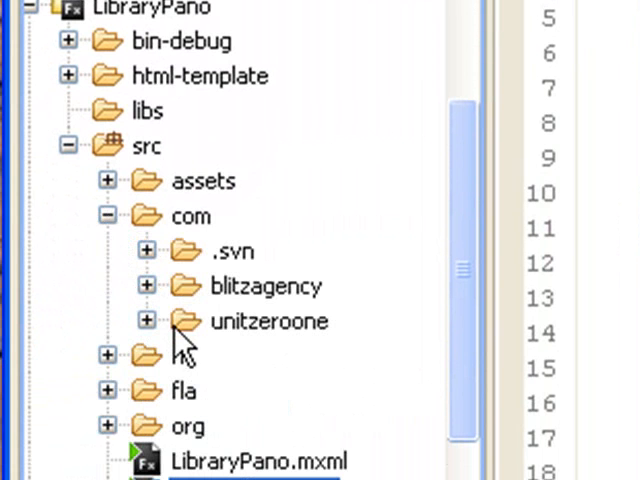
pyautogui.click(146, 321)
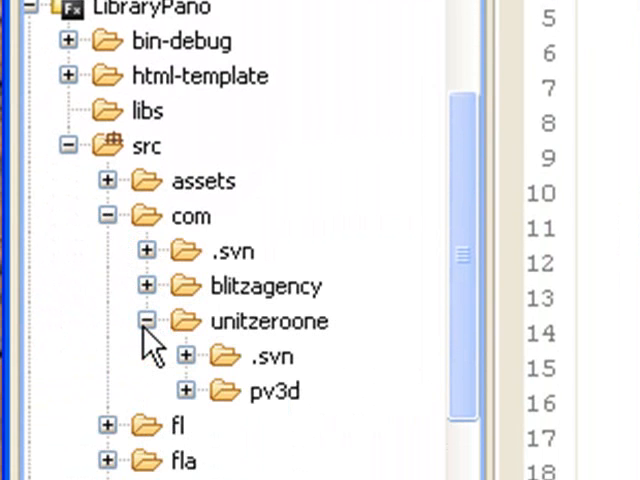
pyautogui.click(185, 390)
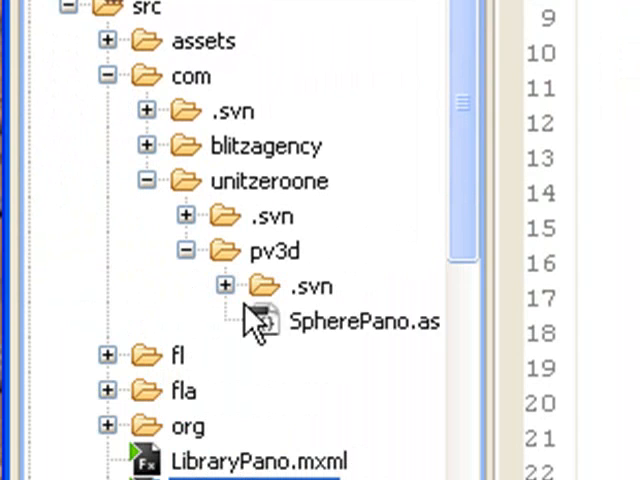
pyautogui.click(363, 322)
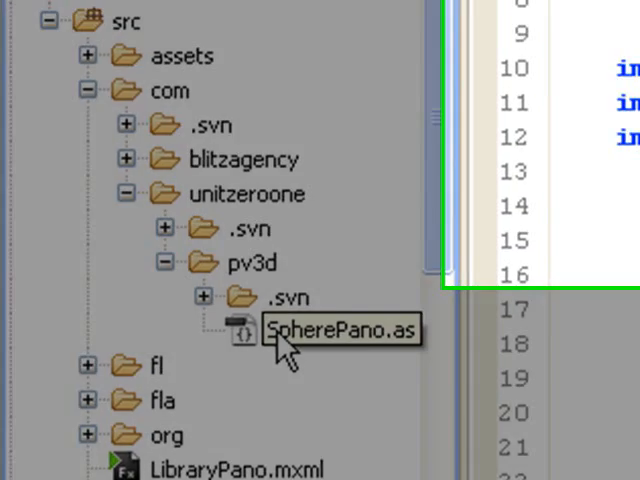
pyautogui.doubleClick(345, 330)
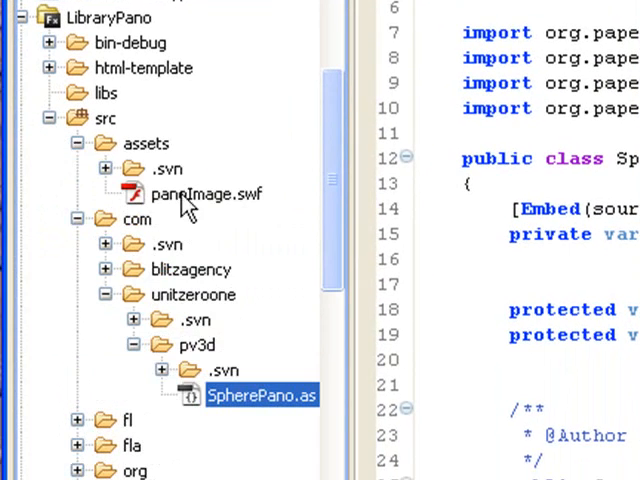
pyautogui.click(204, 194)
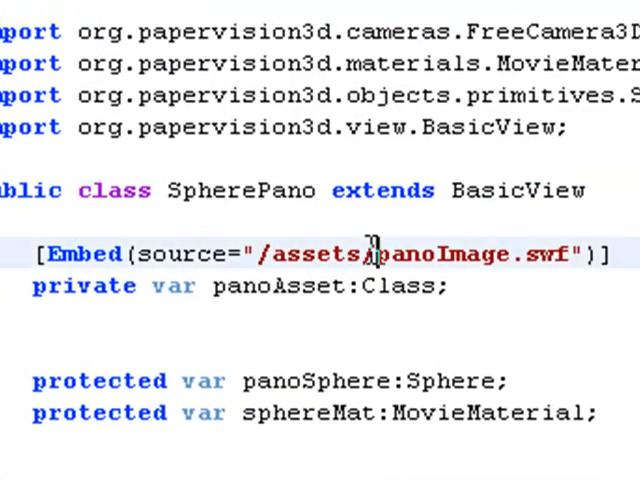
# - Change the Embed source to /assets/LibraryPano.swf, save, and run Panaroma
pyautogui.doubleClick(443, 253)
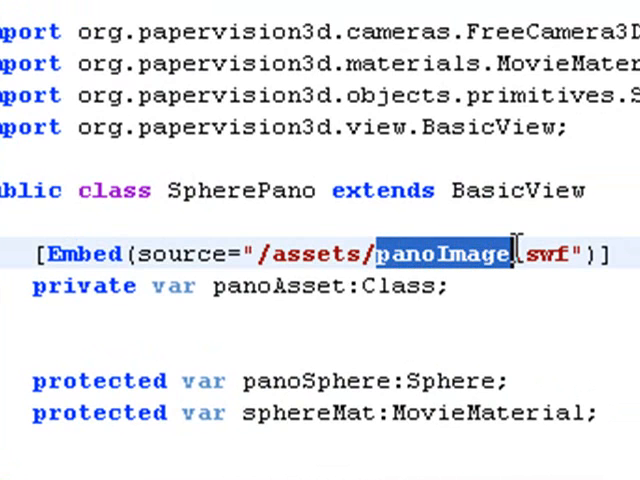
pyautogui.write('Library.')
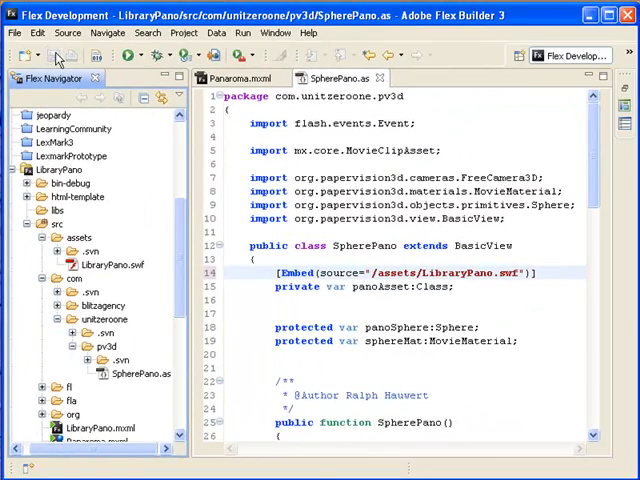
pyautogui.click(235, 78)
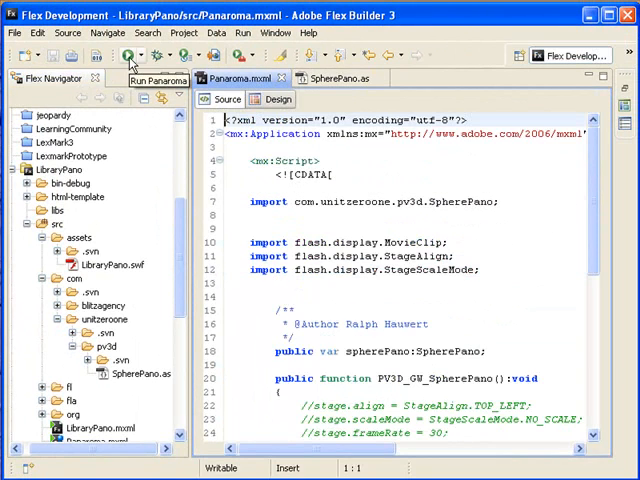
pyautogui.click(129, 57)
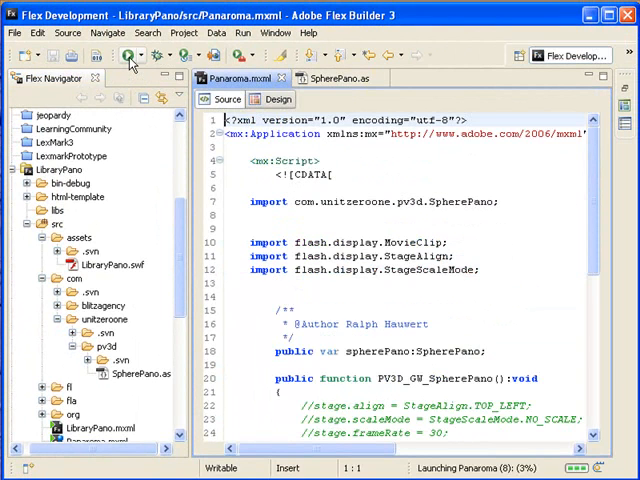